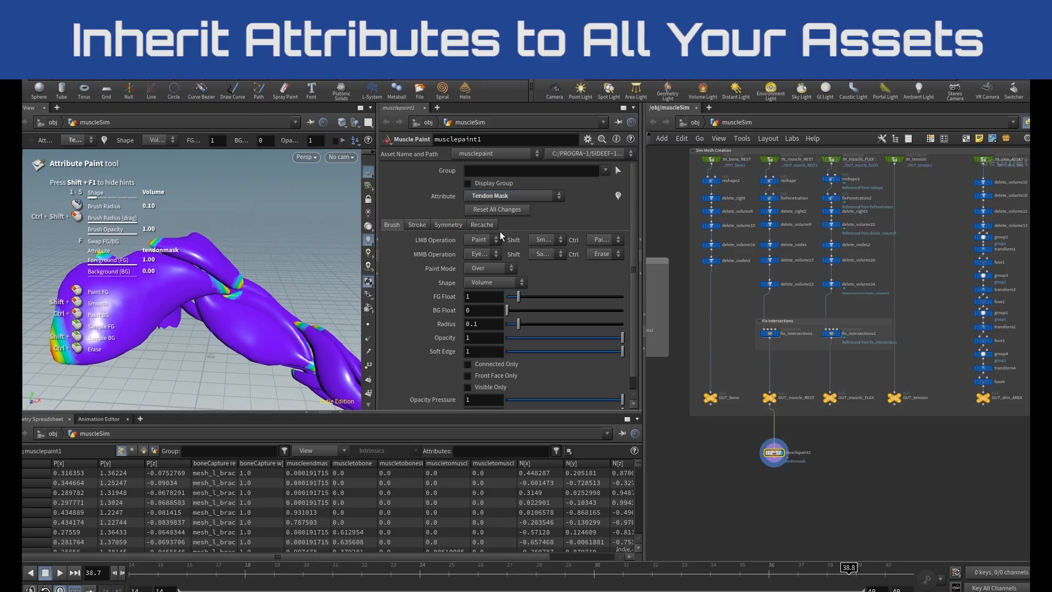
- Switch to the PAINT_DENSITY Attribute Paint node showing the painted density gradient on the mesh
left_click(513, 195)
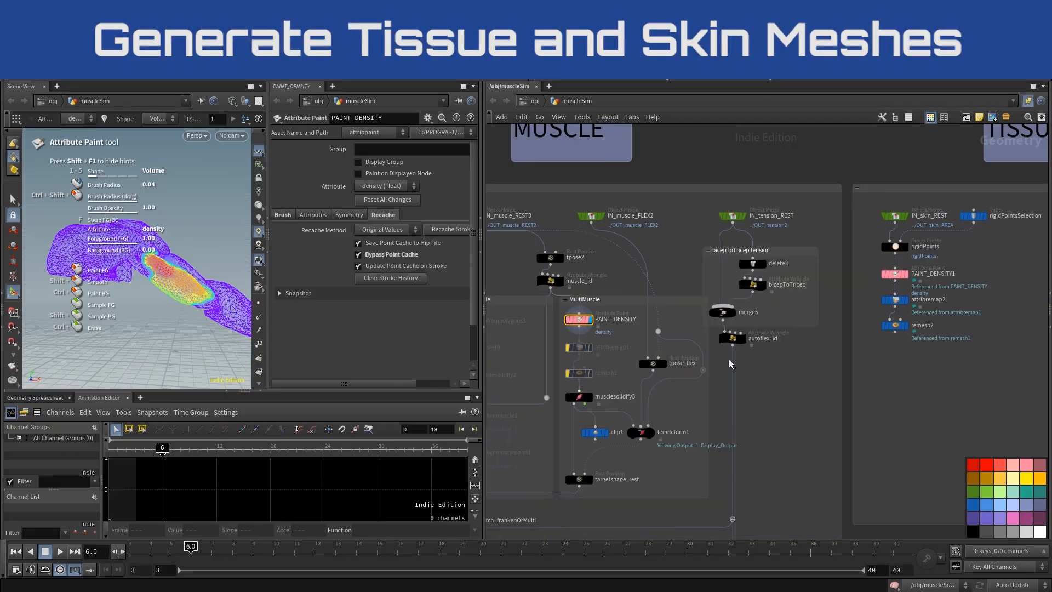
- Add tissuesolidify1 below OUT_REMESH_skin_REST and display its tetrahedral tissue mesh
left_click(816, 397)
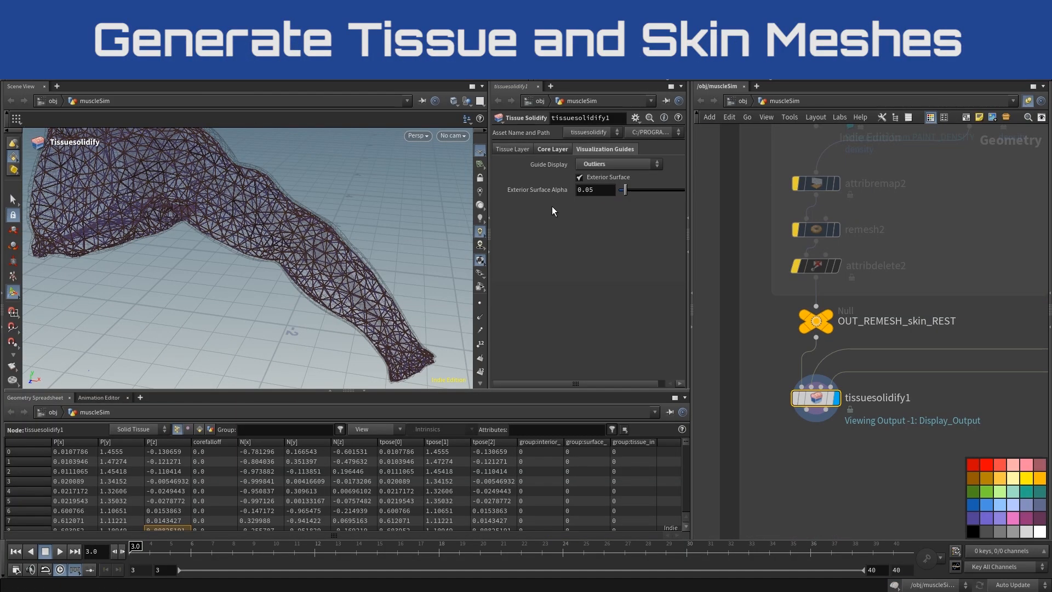
left_click(613, 163)
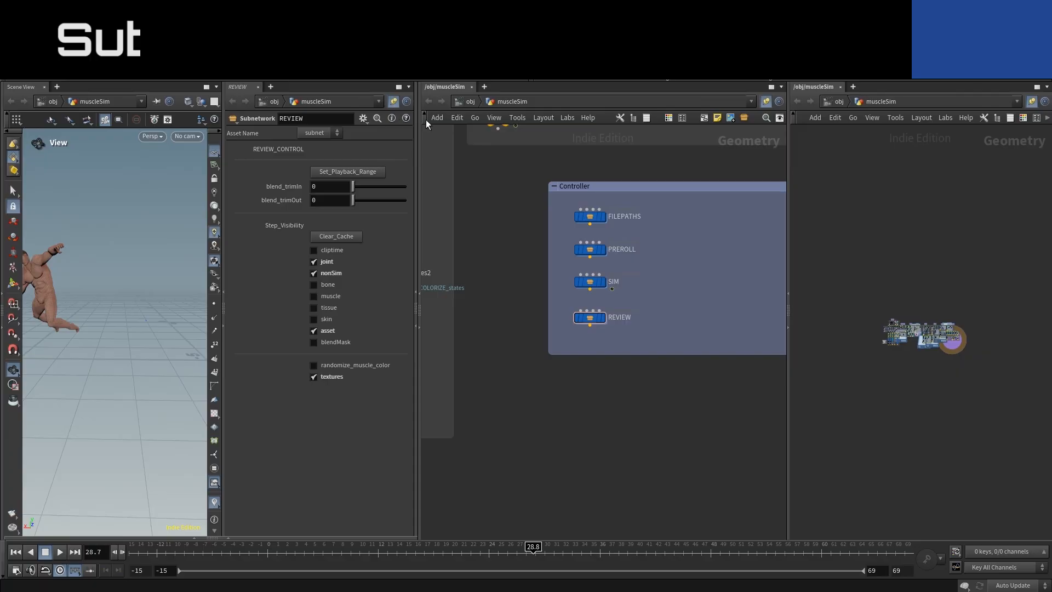
- Enter the REVIEW subnet and submit 'my super awesome job' to Deadline via Submit Houdini To Deadline
double_click(589, 317)
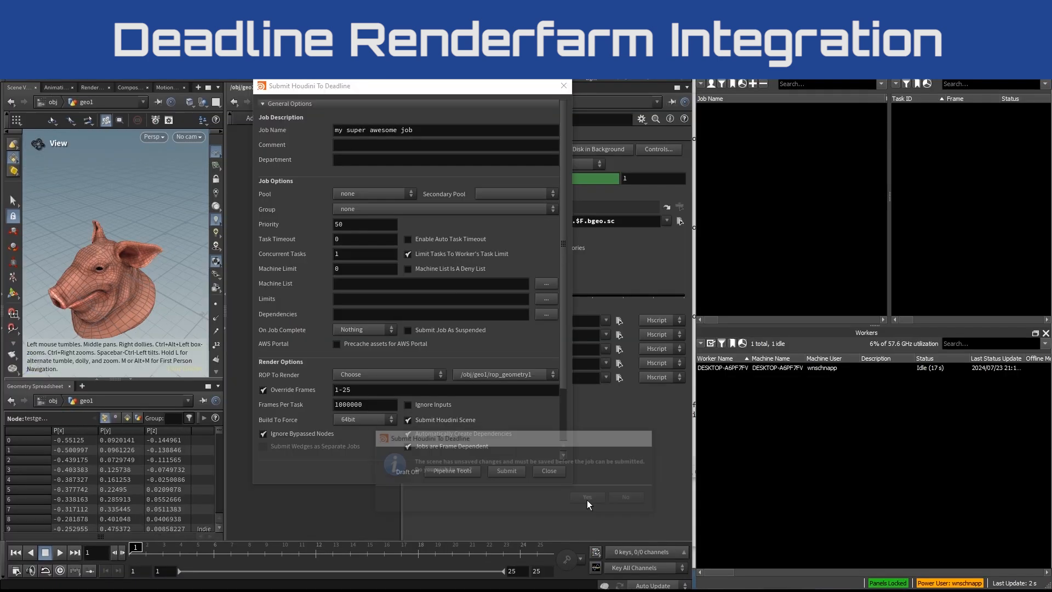
left_click(586, 496)
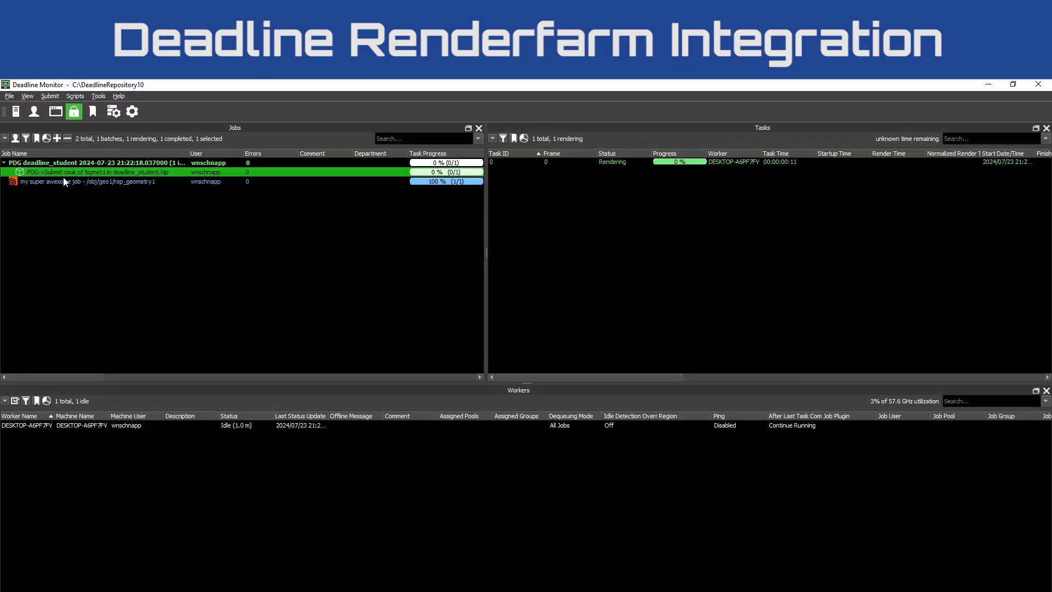